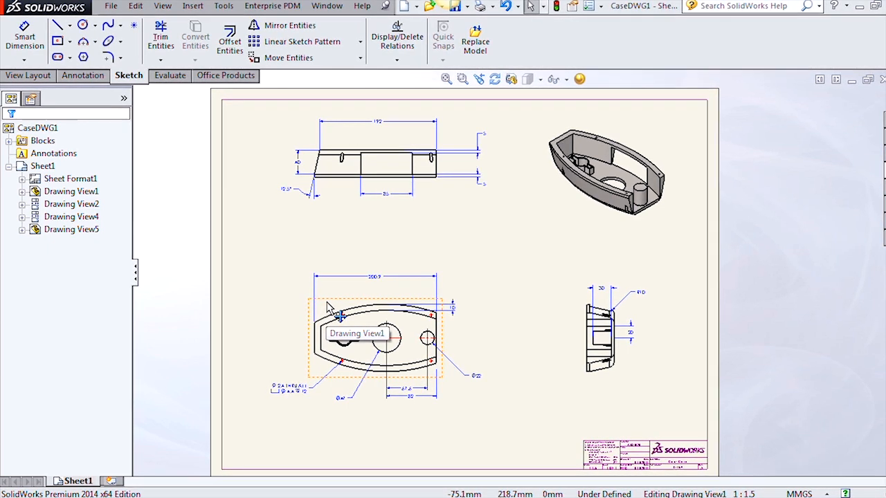
# Step: Select Drawing View1, the lower-left top view of the case part
pyautogui.click(604, 170)
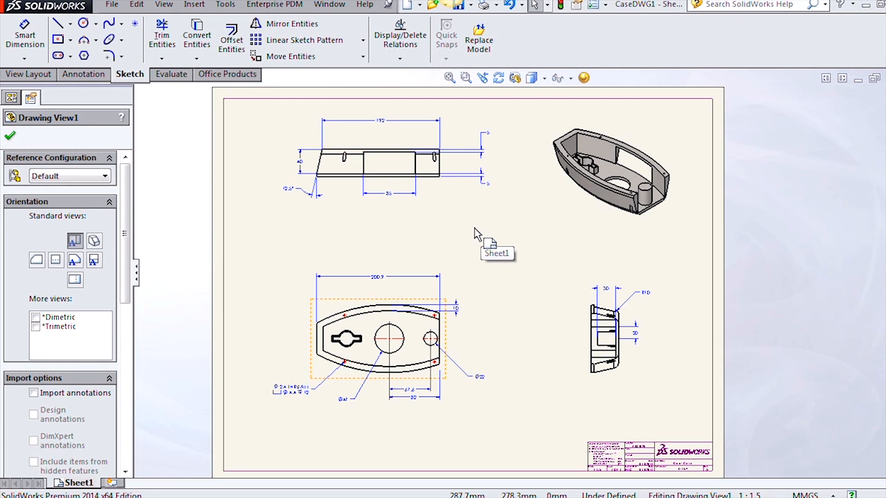
pyautogui.moveTo(479, 36)
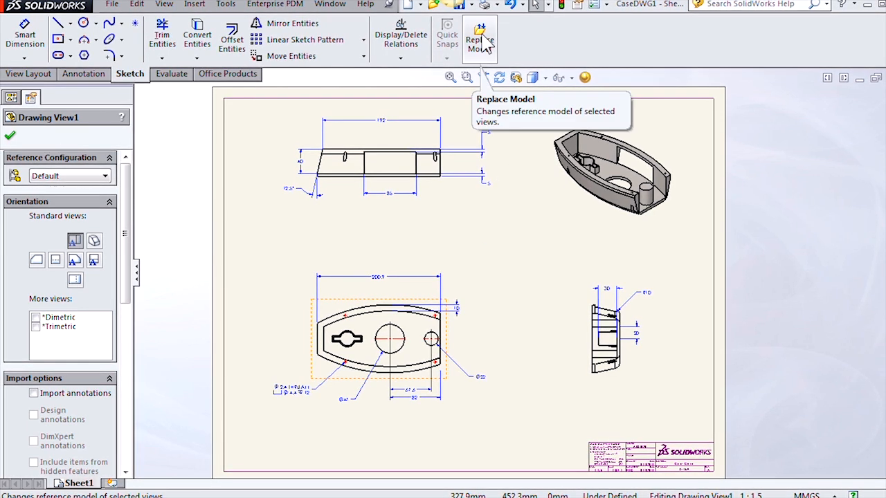
# Step: Start Replace Model and load the Gear Box assembly as the new model
pyautogui.click(480, 36)
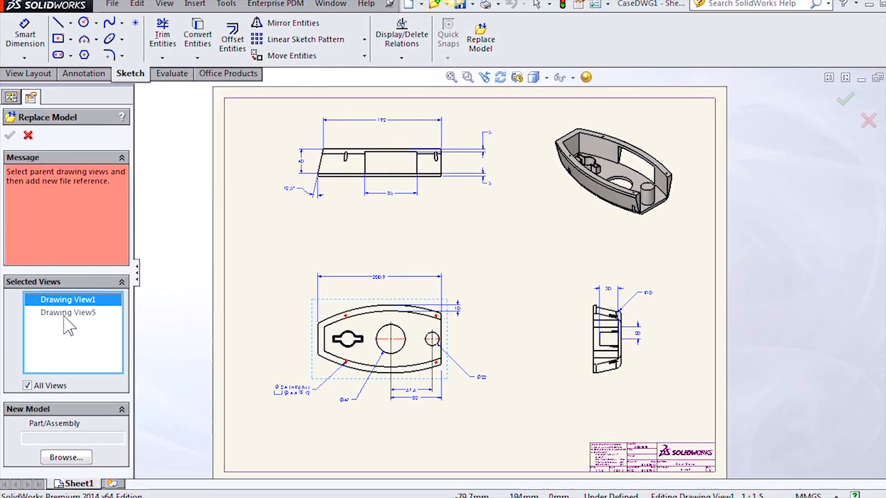
pyautogui.moveTo(77, 338)
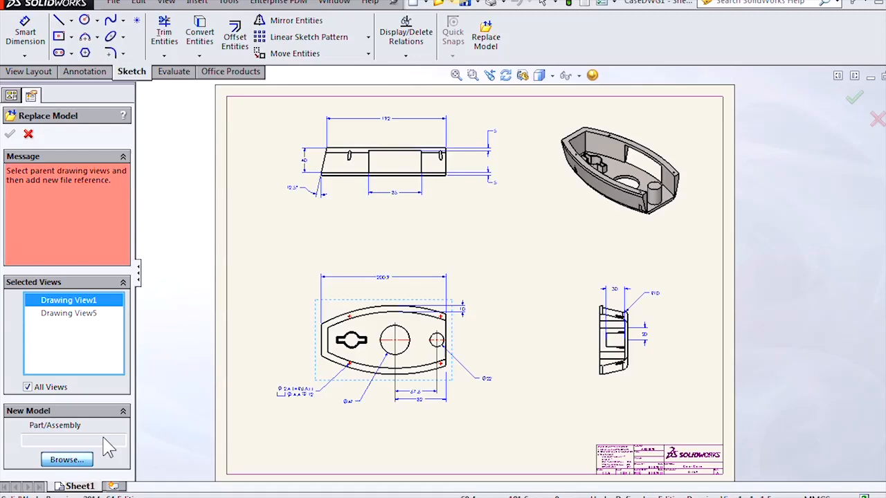
pyautogui.click(66, 459)
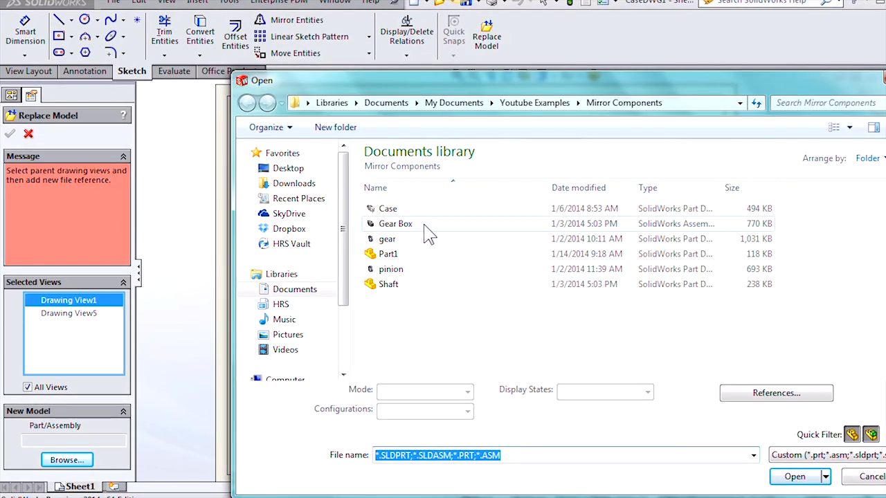
pyautogui.click(395, 223)
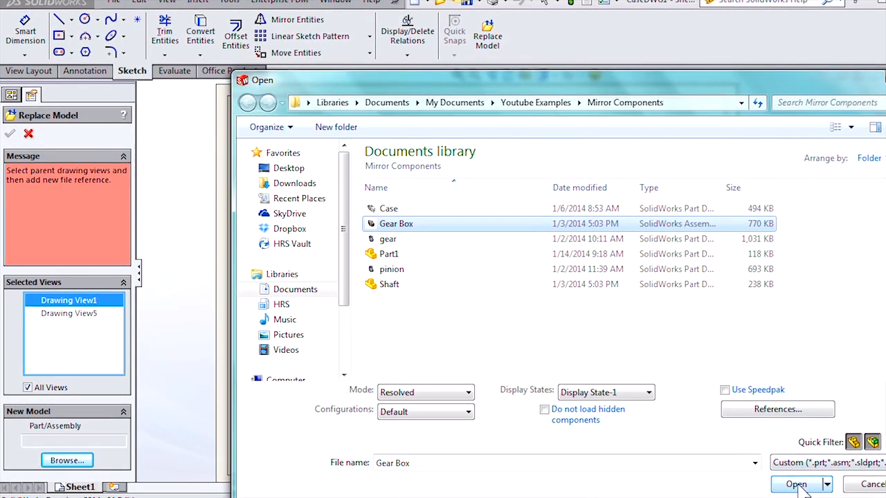
pyautogui.click(796, 484)
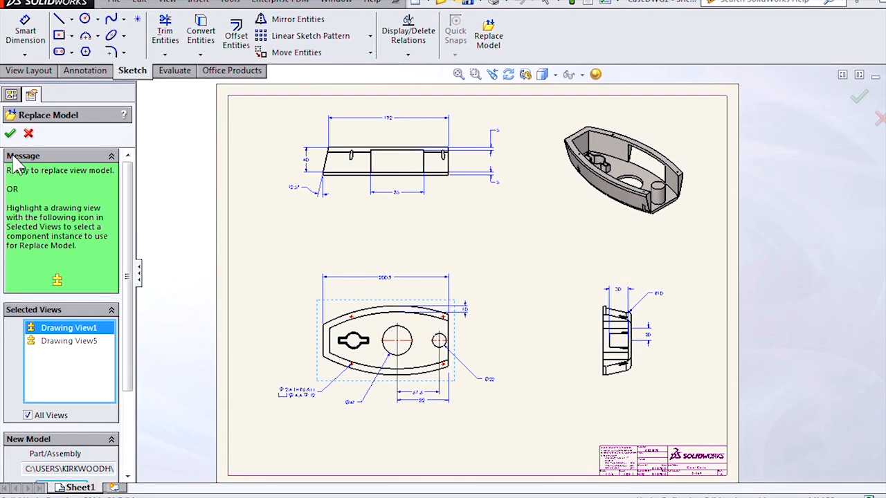
# Step: Confirm Replace Model so Drawing View1 and View5 reference Gear Box
pyautogui.click(10, 133)
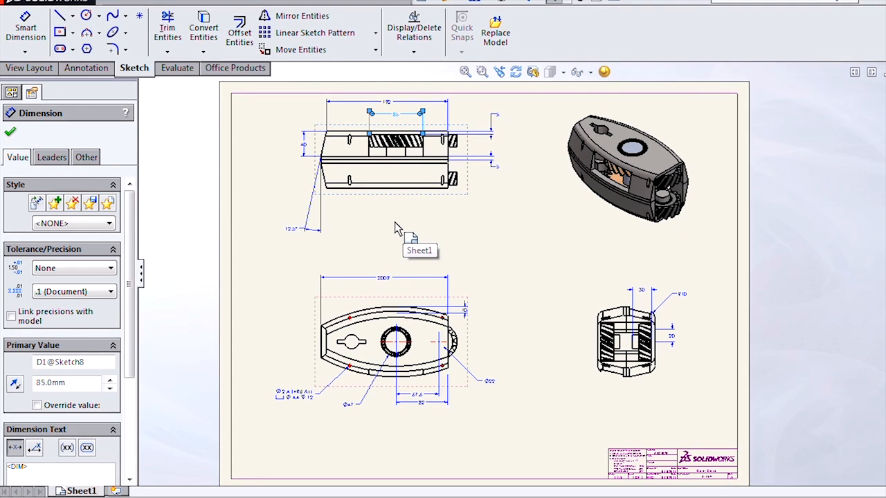
pyautogui.moveTo(76, 94)
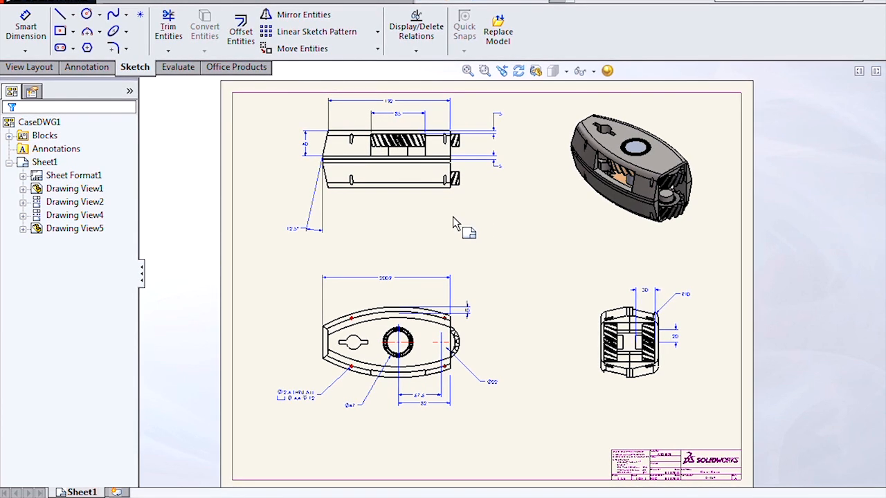
pyautogui.moveTo(456, 221)
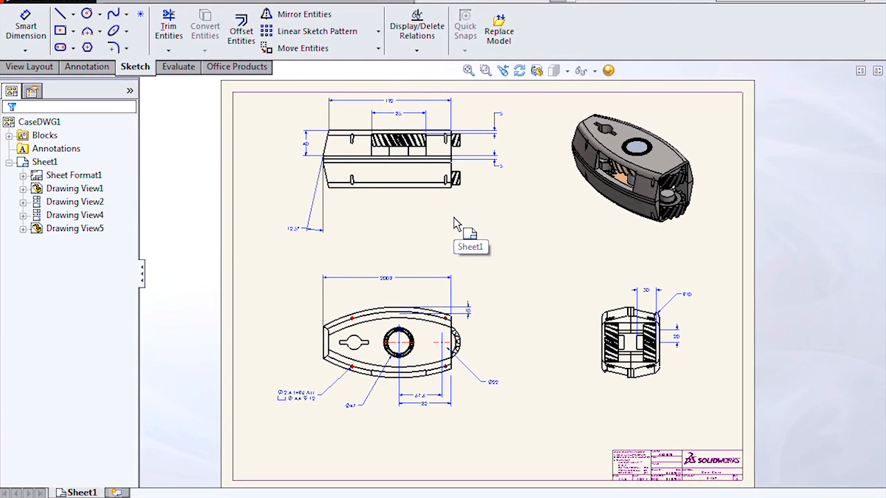
pyautogui.moveTo(239, 356)
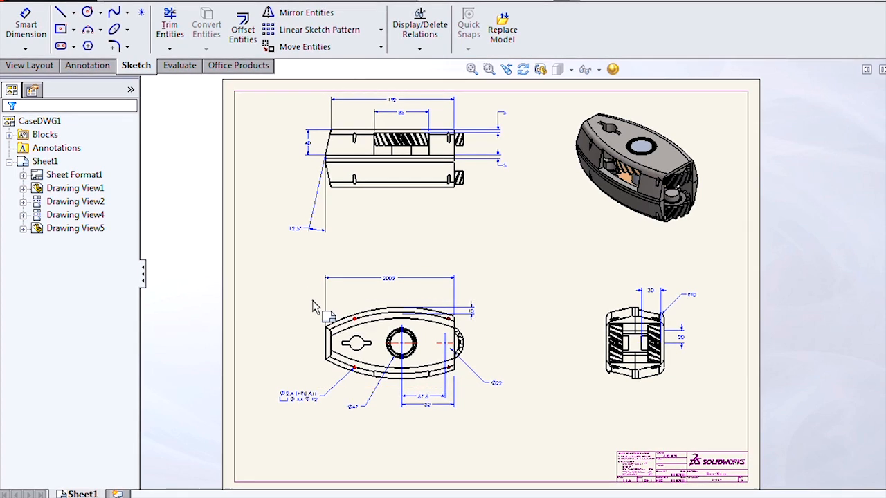
pyautogui.moveTo(305, 281)
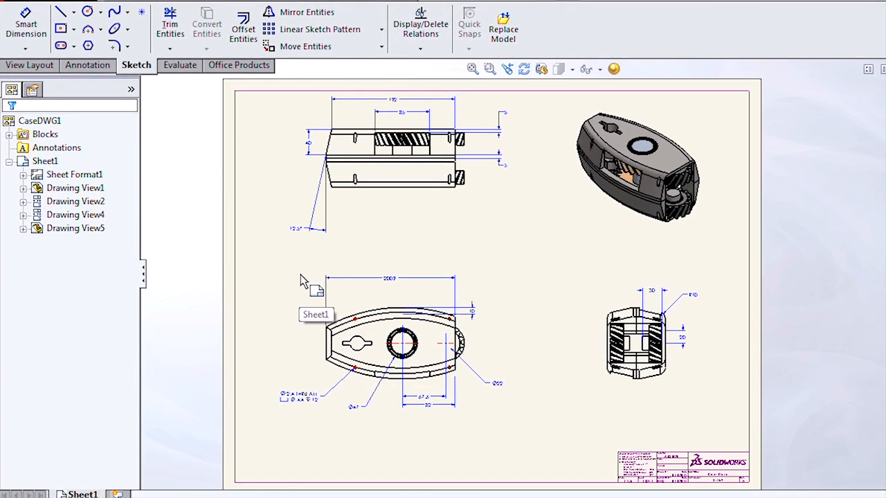